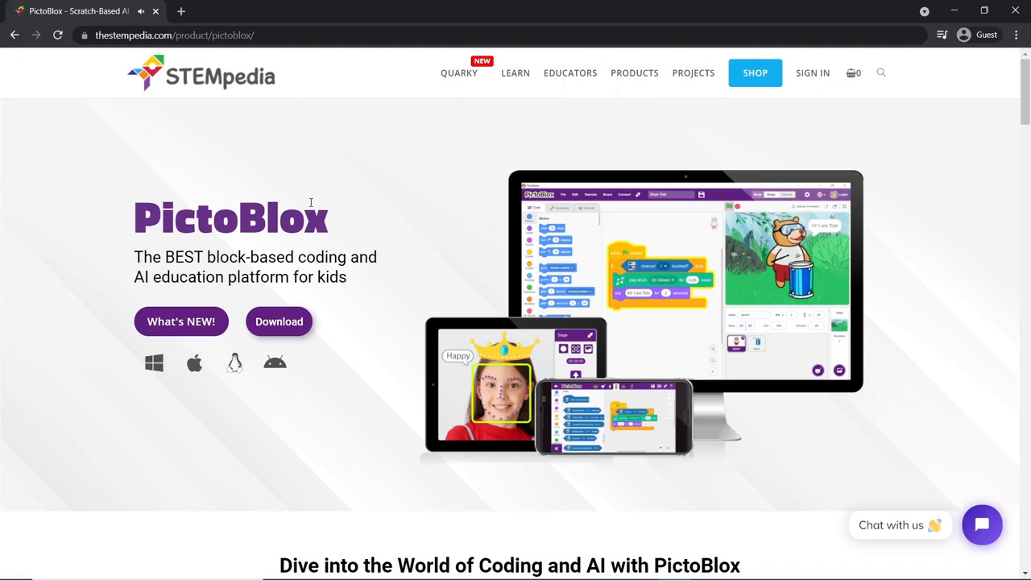
mouse_move(279, 322)
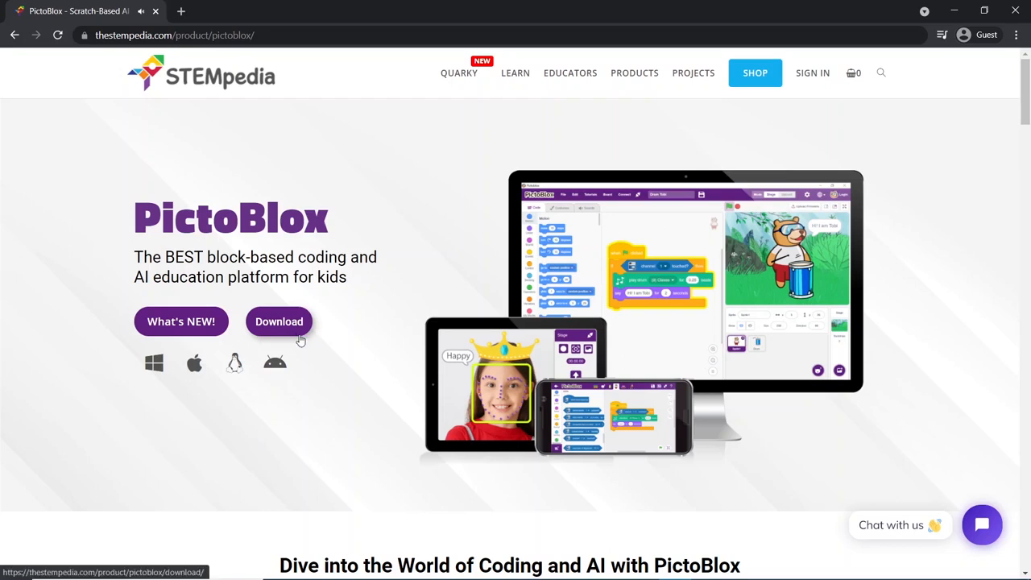
Review the PictoBlox download page's installer instructions for Windows, macOS, Linux and Android
left_click(279, 322)
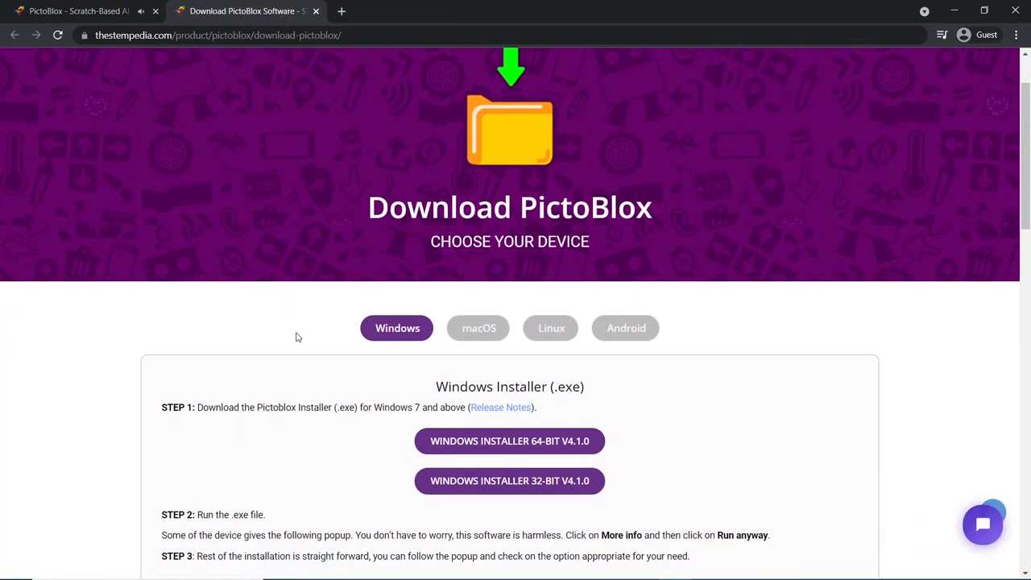
left_click(479, 328)
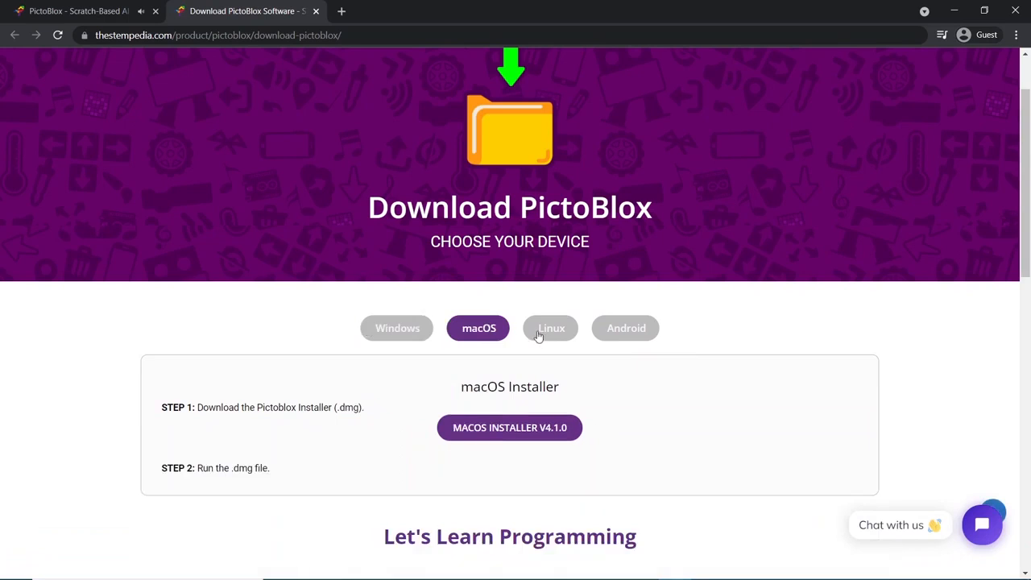
left_click(550, 329)
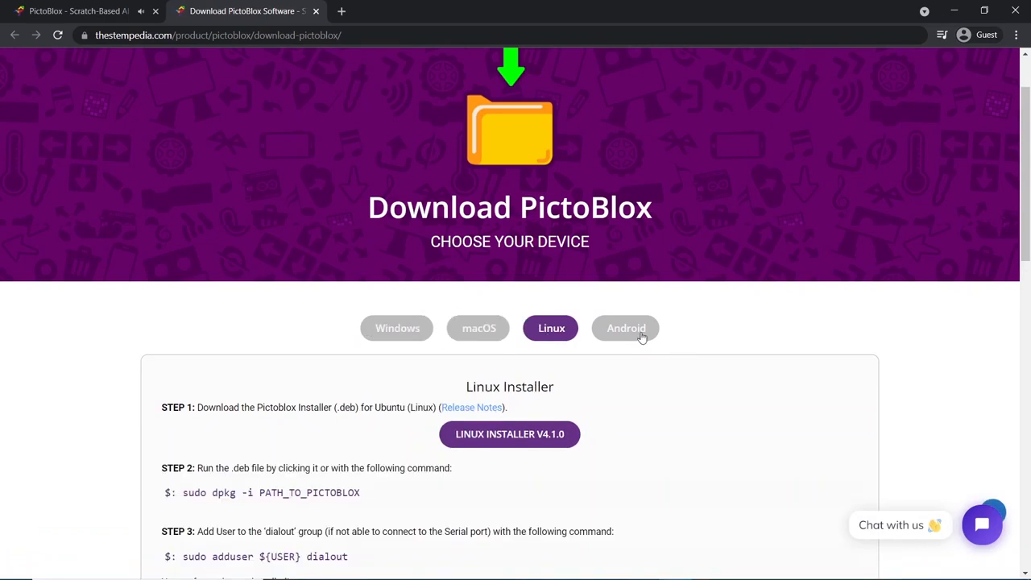
left_click(625, 329)
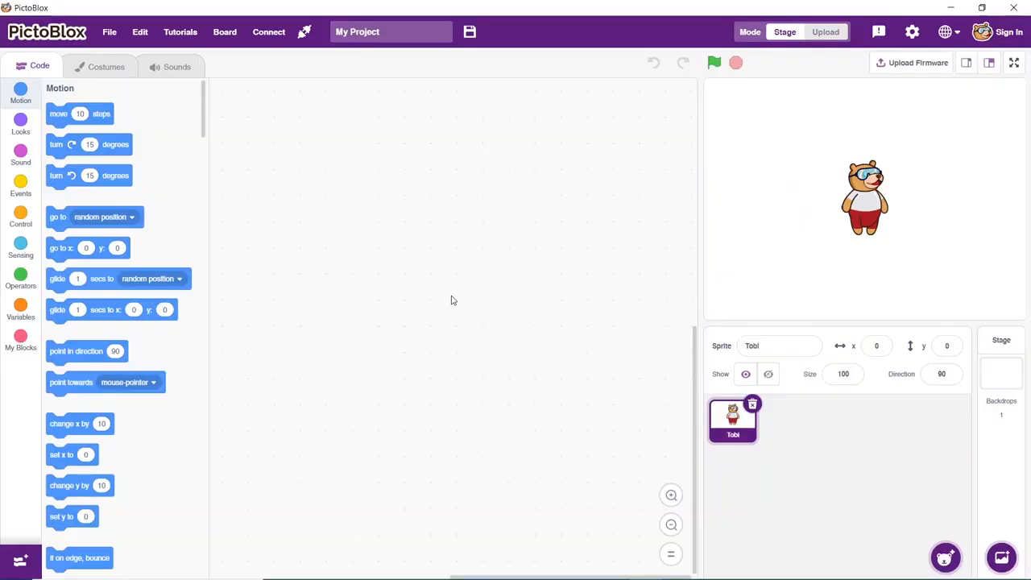
mouse_move(478, 290)
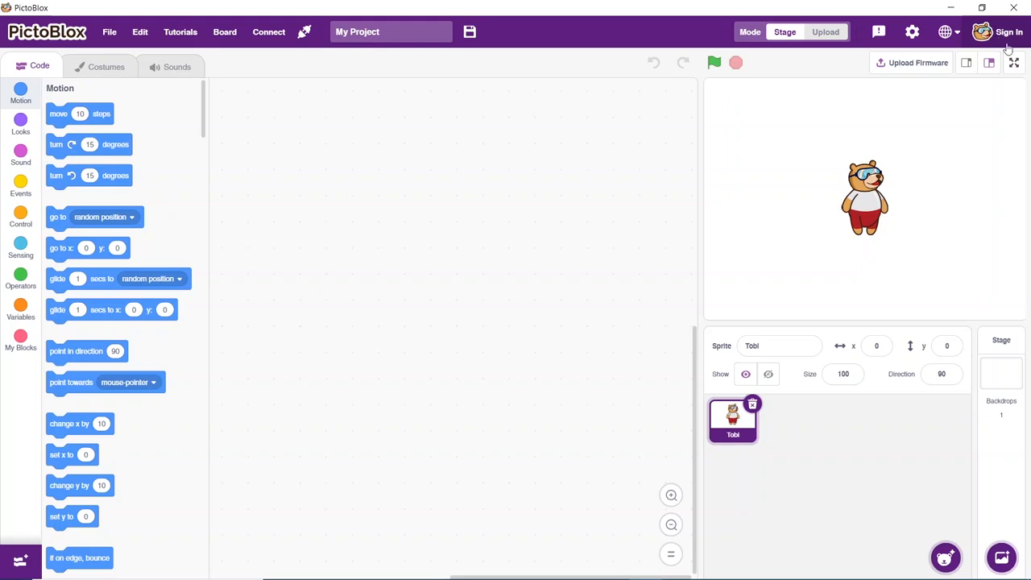
Bring up the PictoBlox sign-in form asking for username and password
left_click(1008, 32)
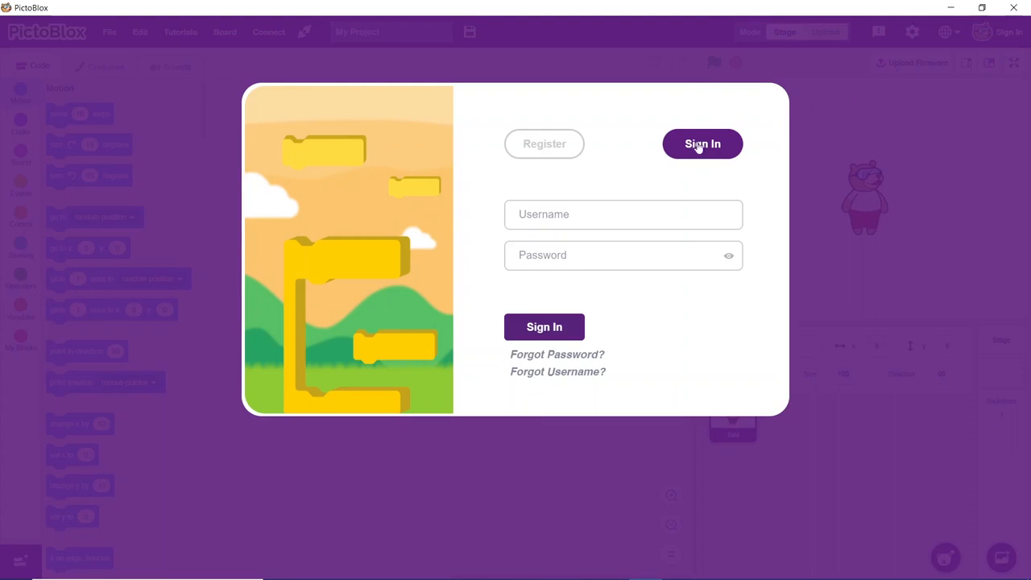
mouse_move(541, 155)
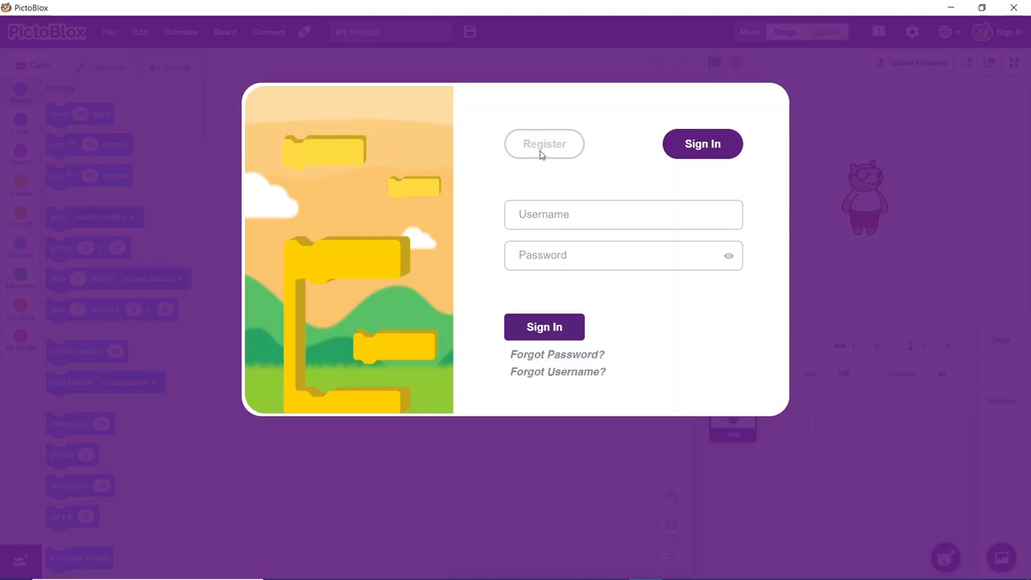
Switch to registration as a Student and reach the over-16 age question
left_click(545, 143)
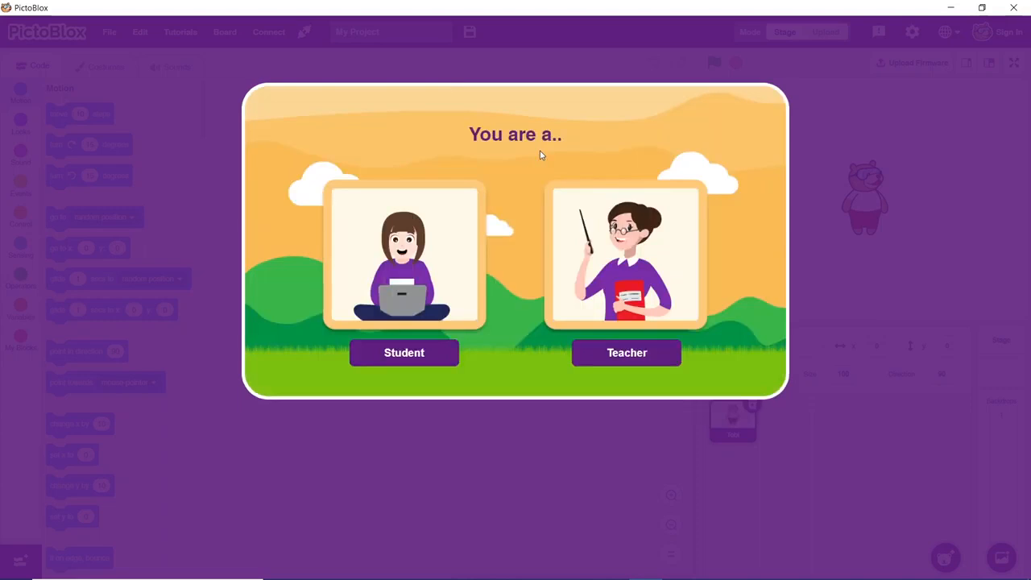
mouse_move(420, 374)
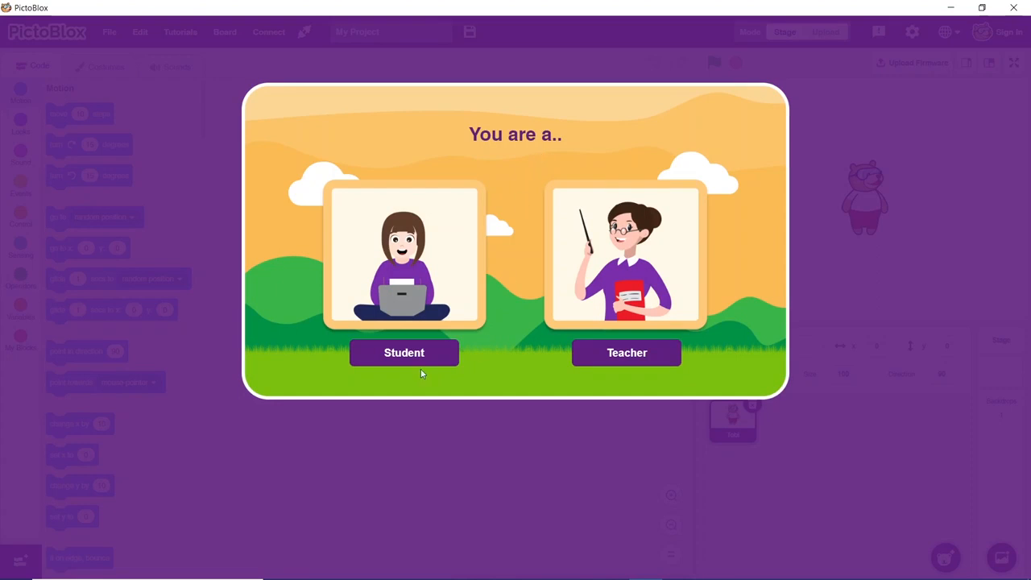
mouse_move(644, 373)
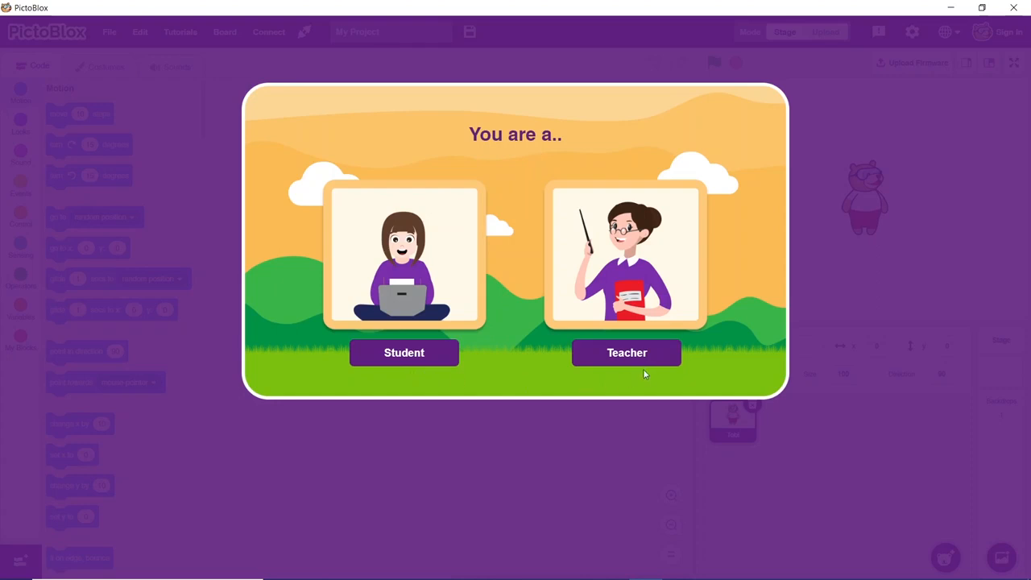
mouse_move(393, 383)
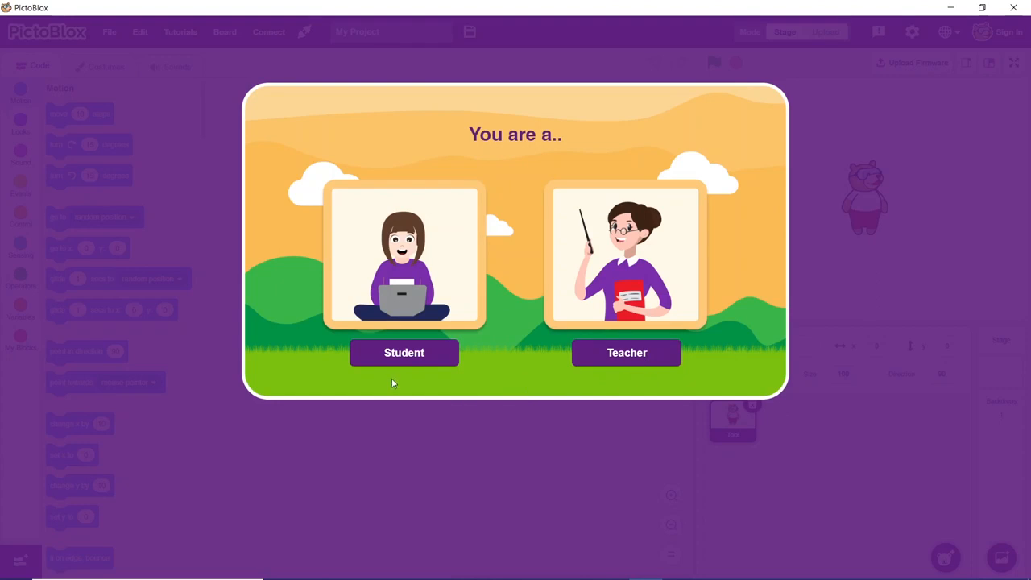
mouse_move(396, 361)
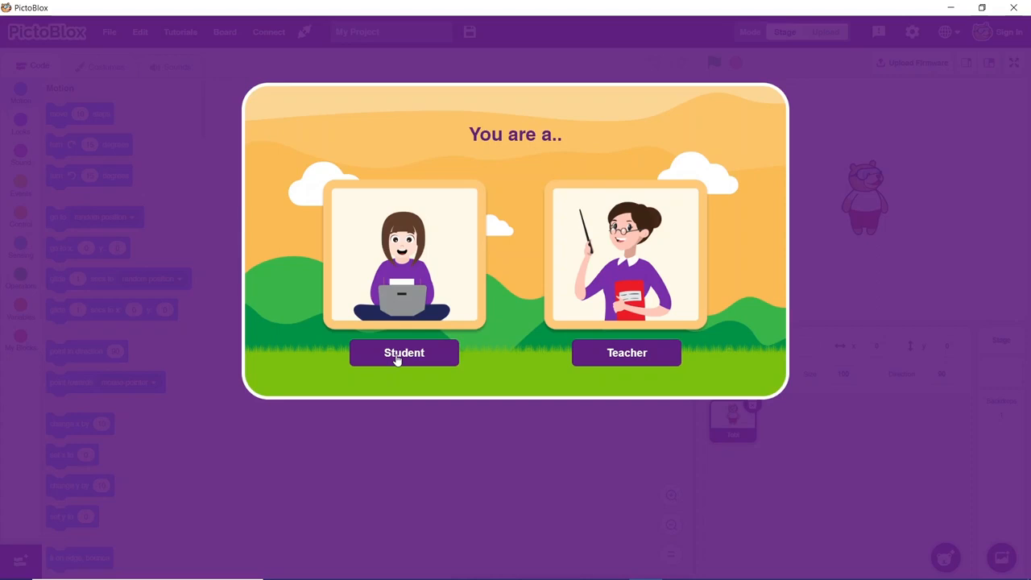
left_click(402, 351)
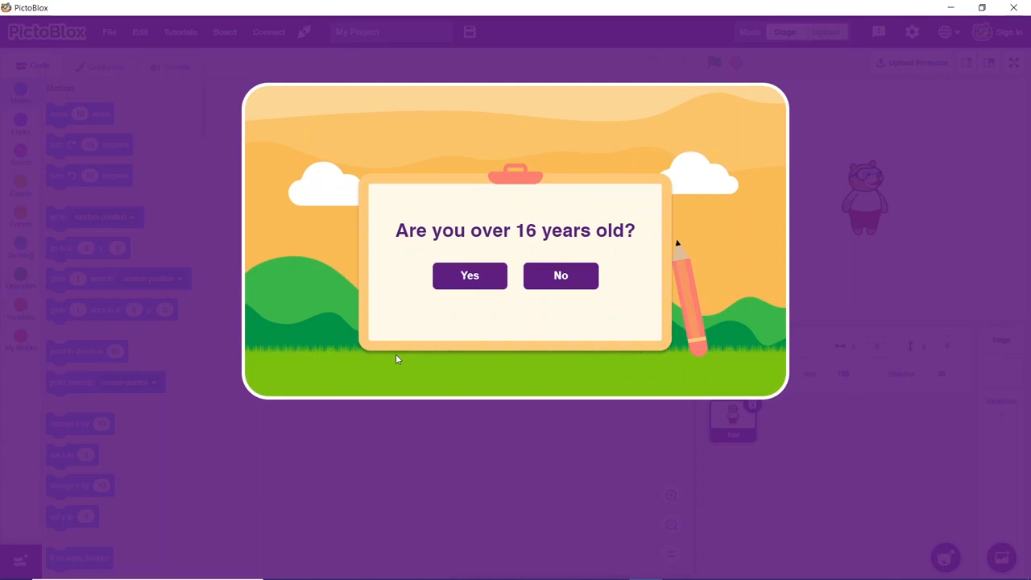
mouse_move(440, 359)
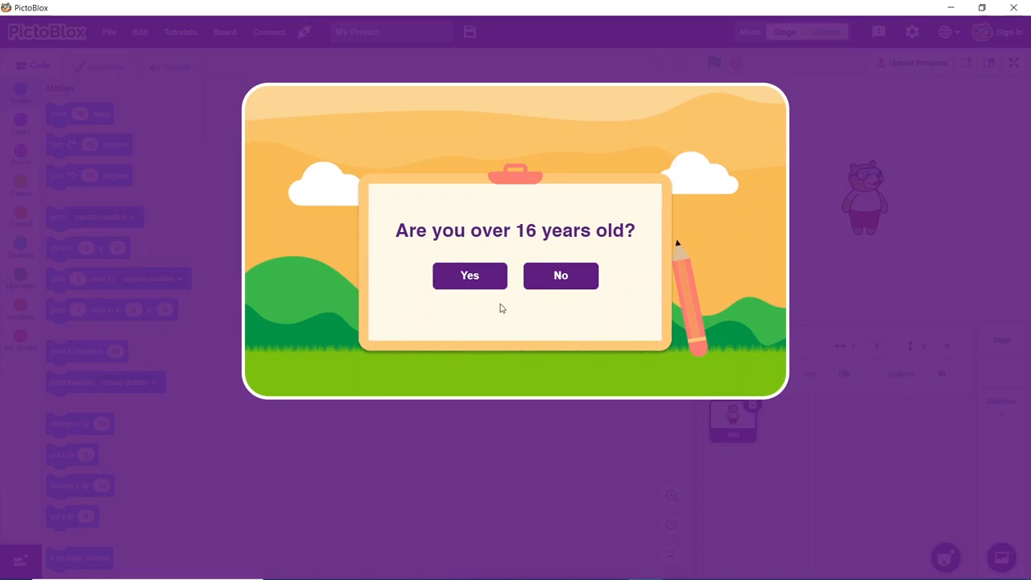
mouse_move(561, 275)
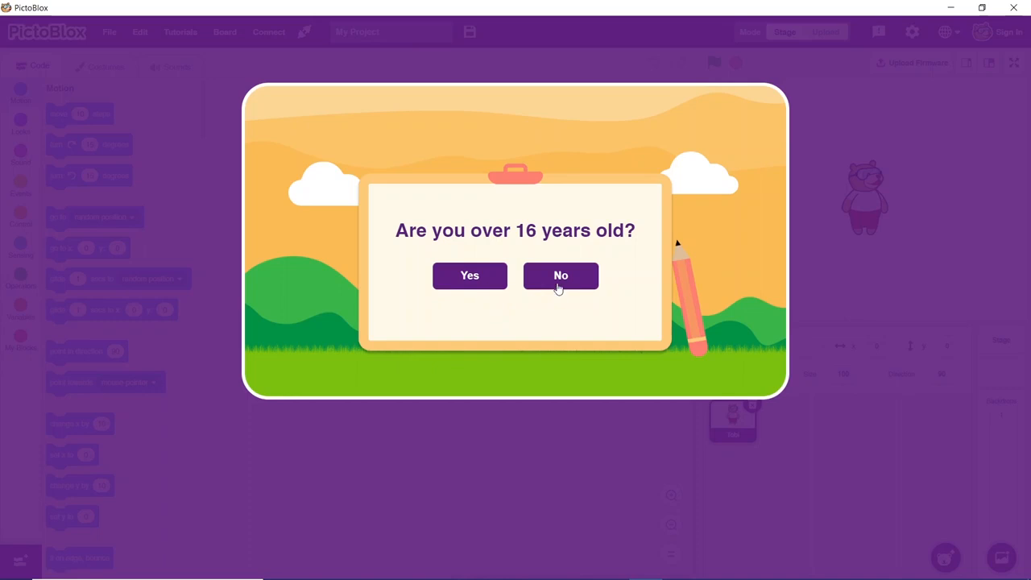
mouse_move(470, 276)
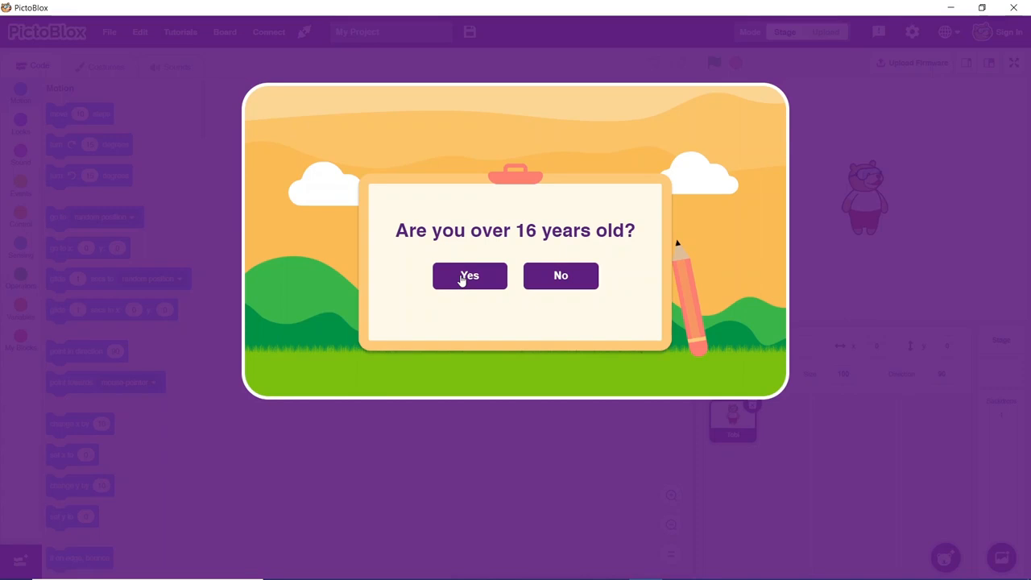
left_click(470, 275)
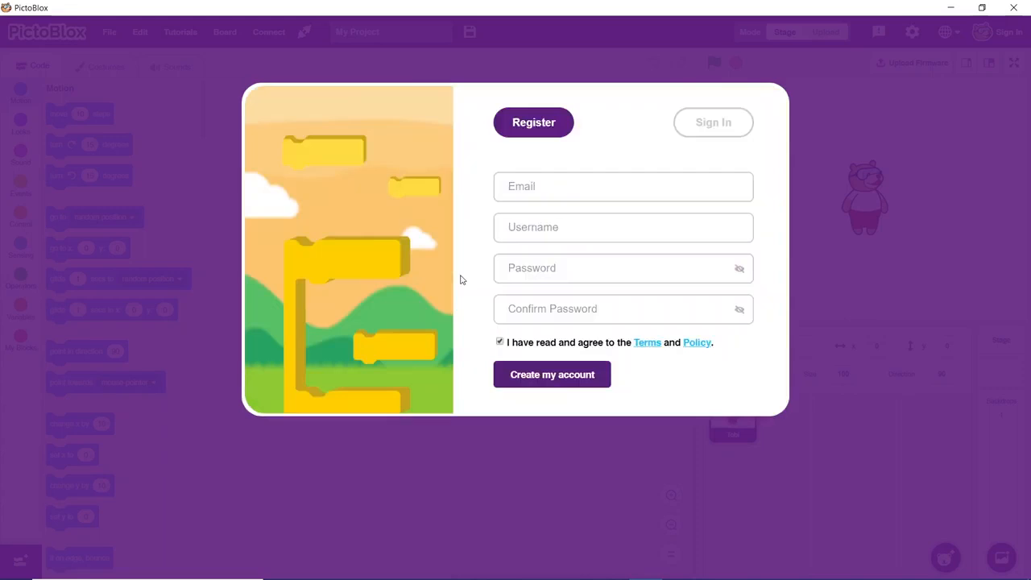
left_click(621, 187)
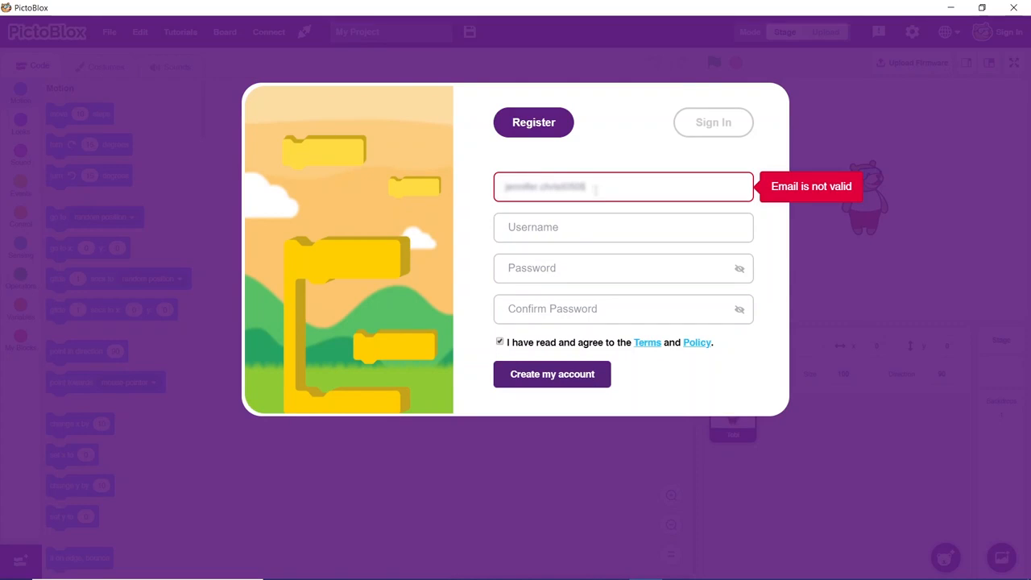
type("@gmail.com")
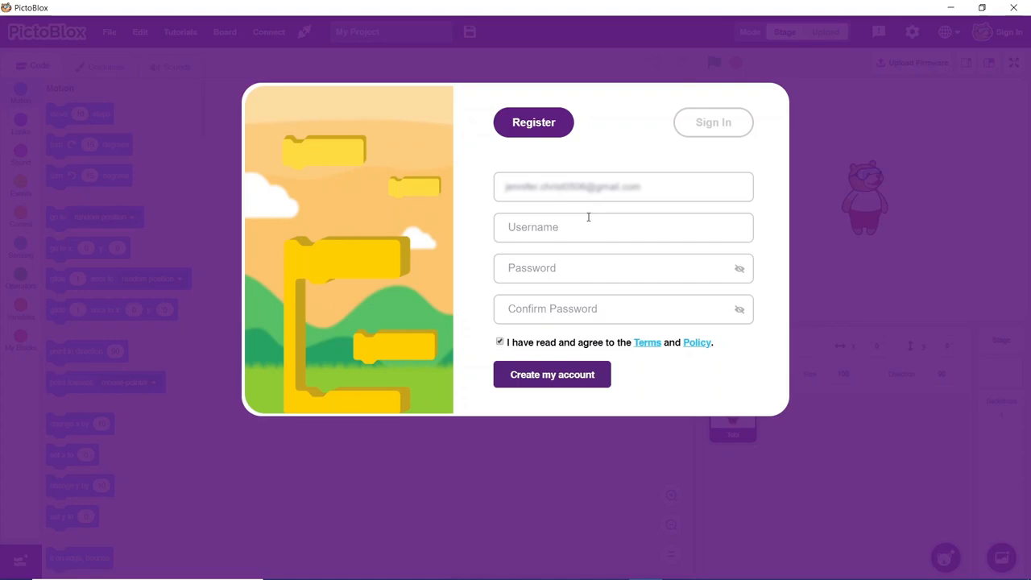
type("Jennifer")
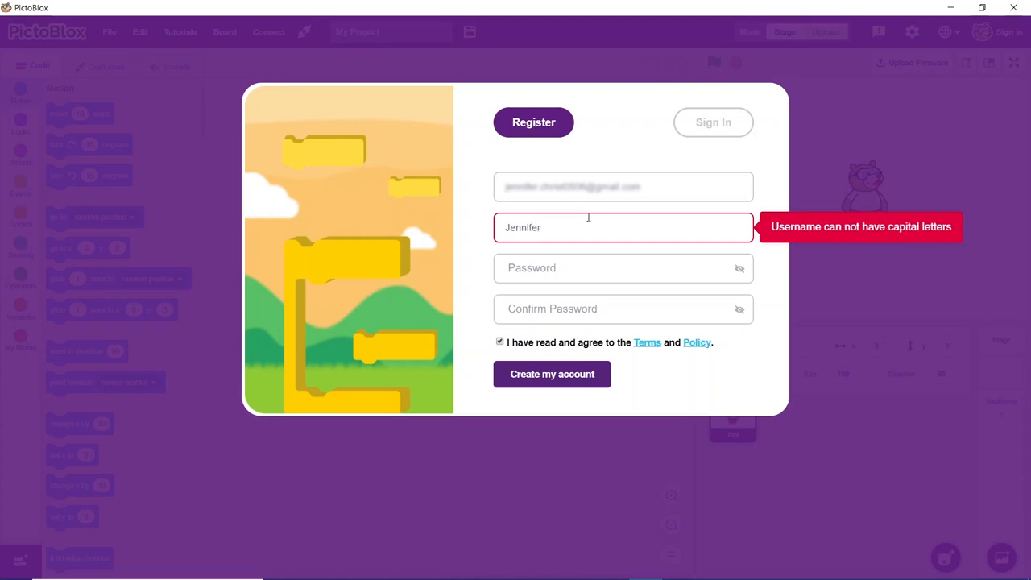
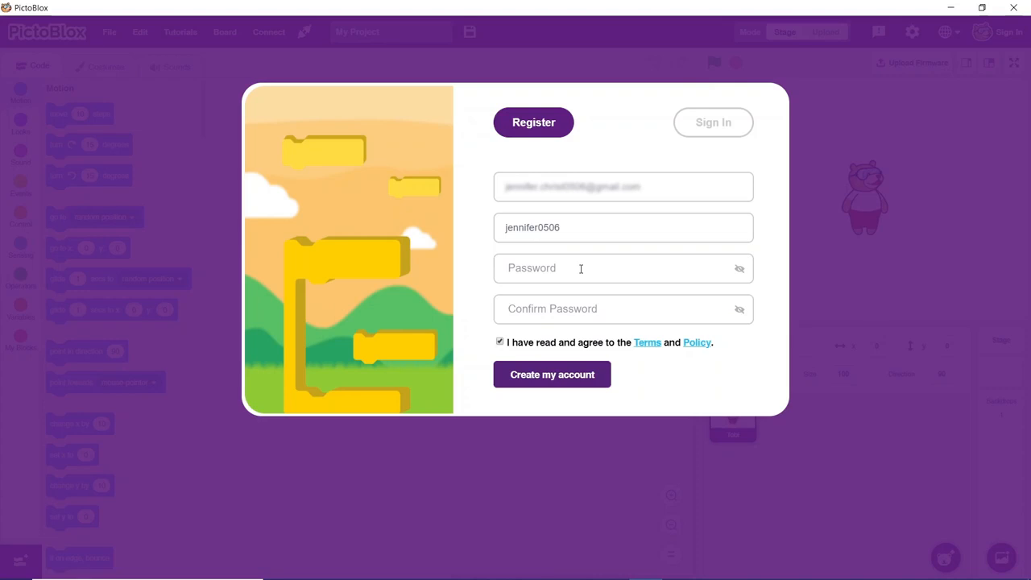
left_click(621, 268)
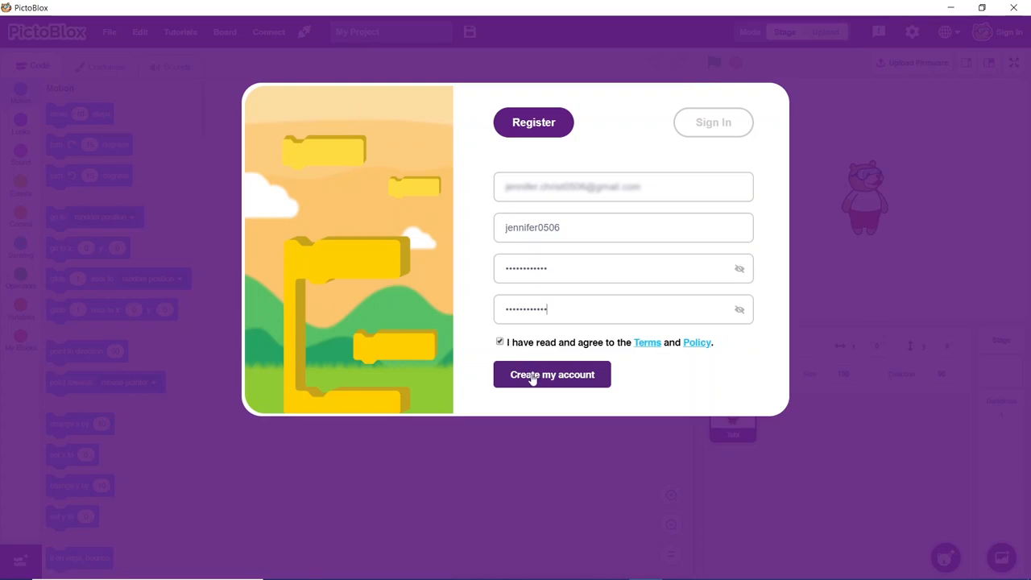
left_click(551, 374)
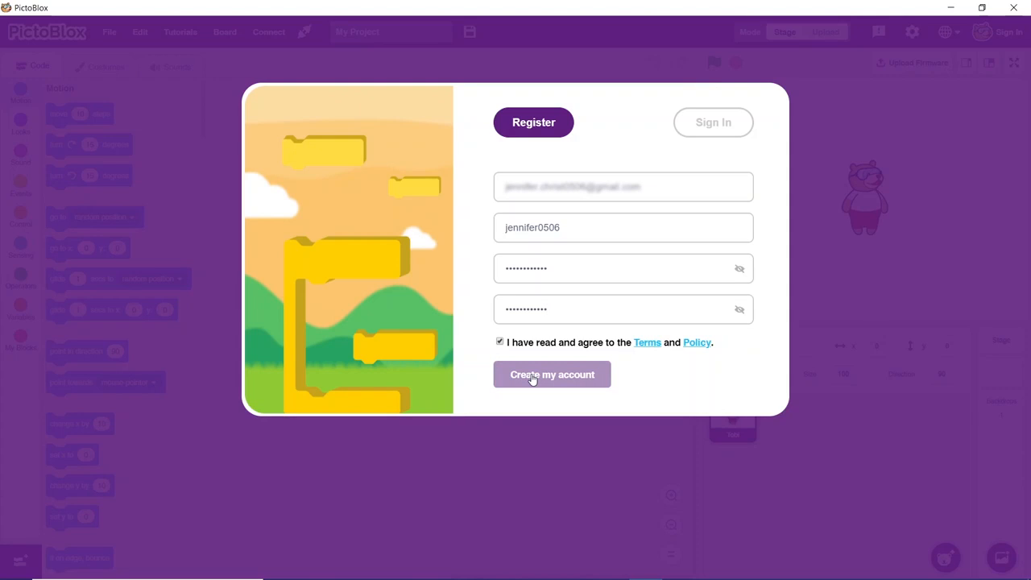
Activate the new account from the PictoBlox activation e-mail in Gmail
left_click(550, 374)
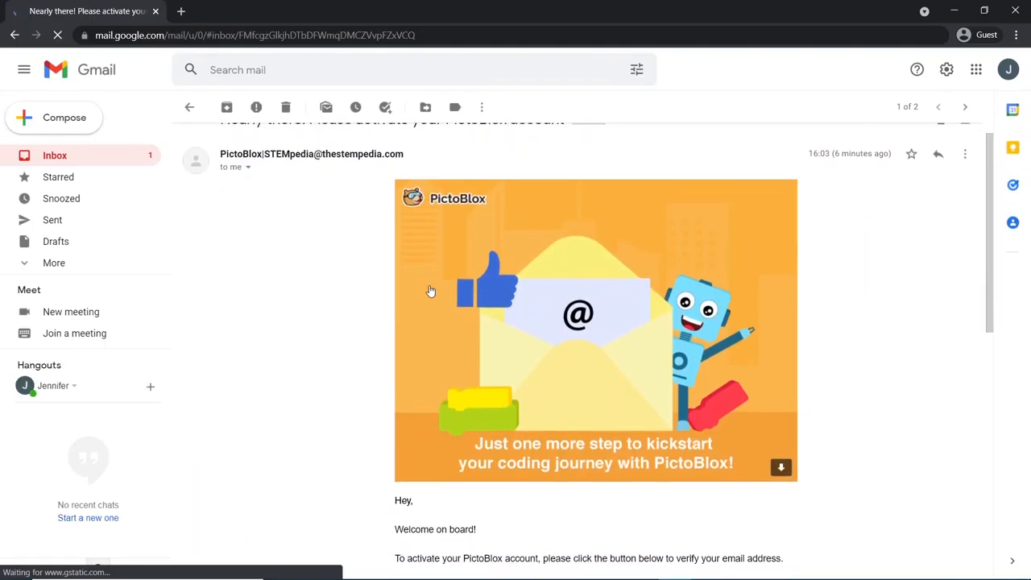
scroll("down", 3)
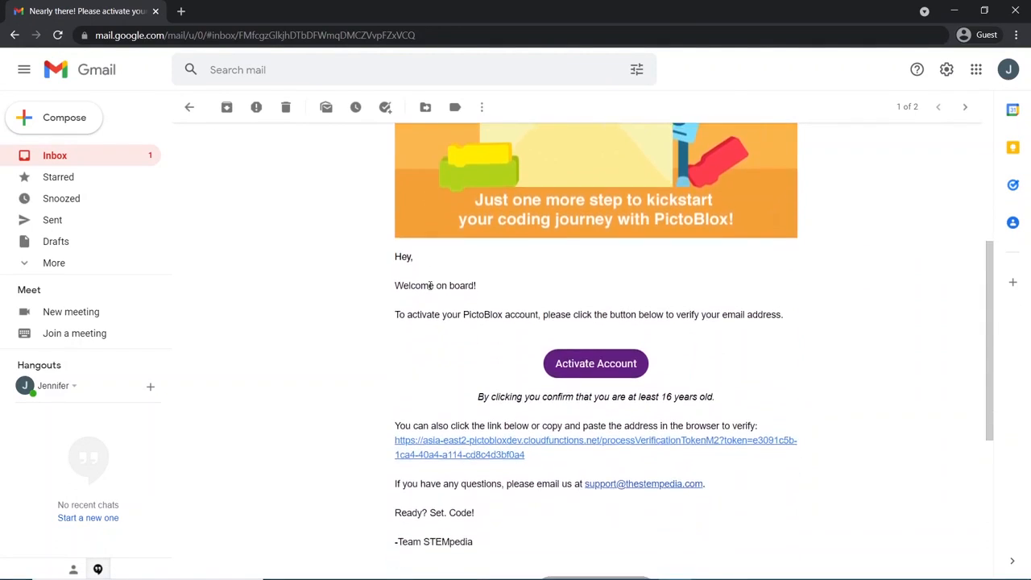
left_click(596, 364)
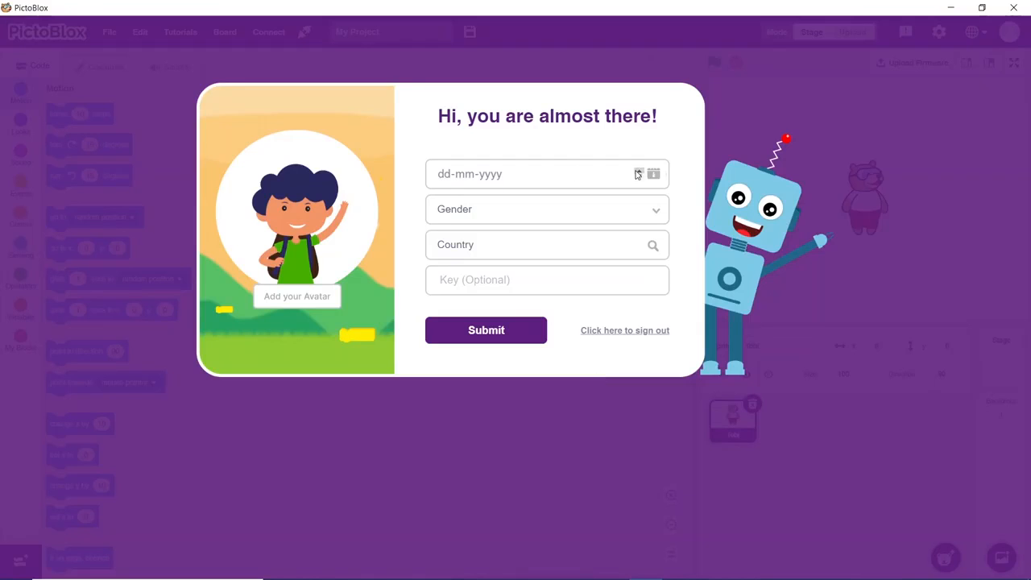
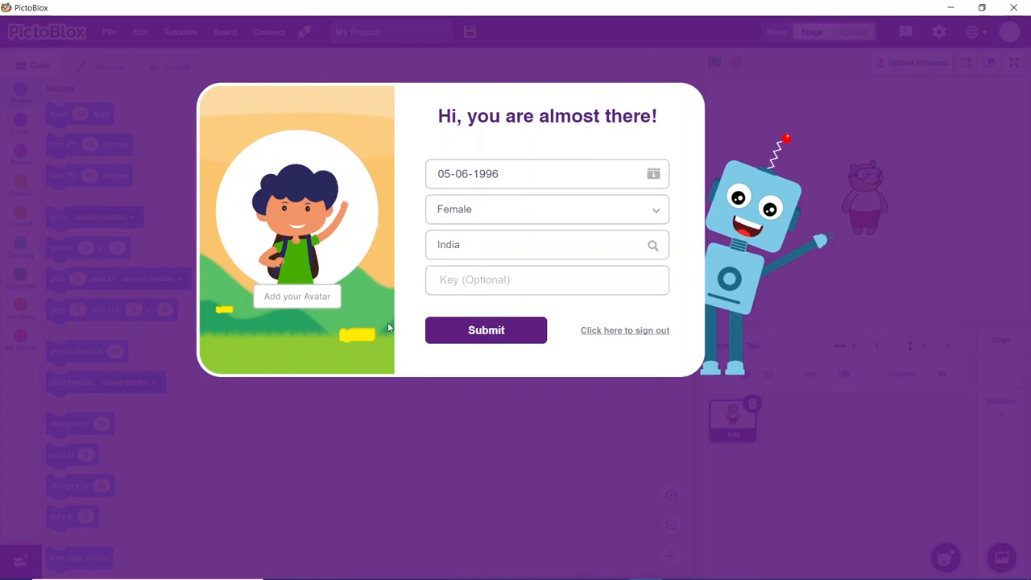
left_click(487, 329)
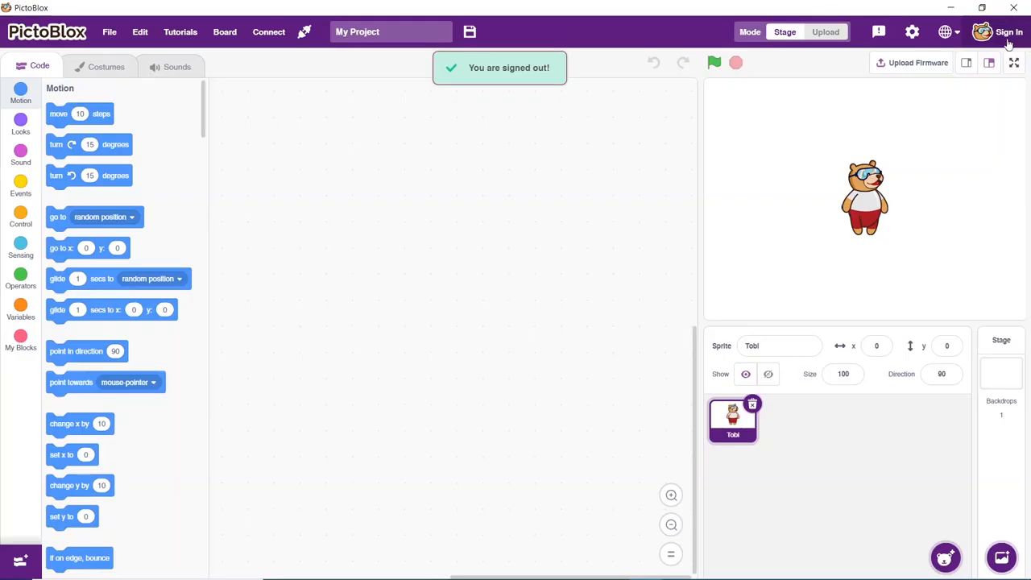
left_click(1008, 32)
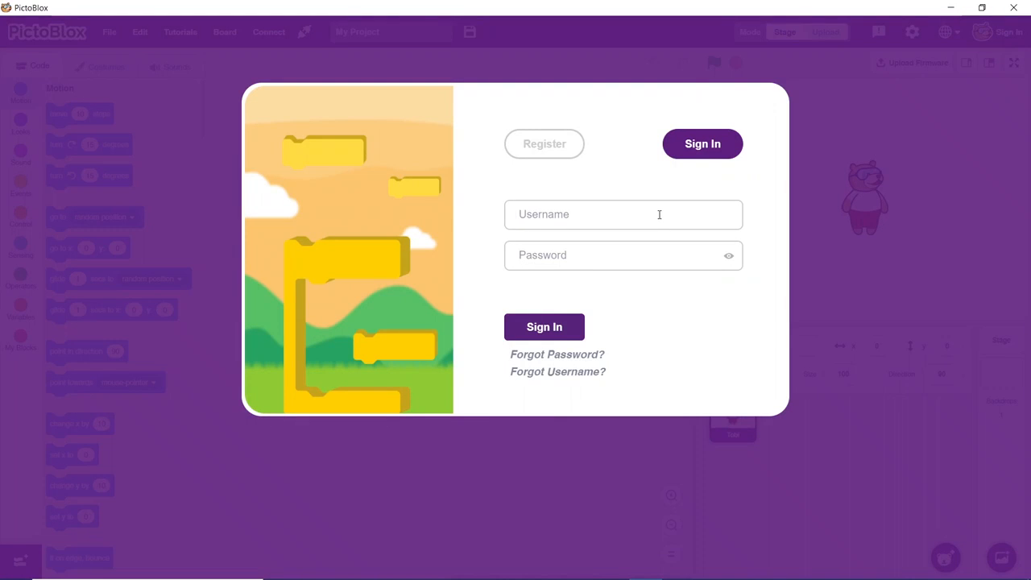
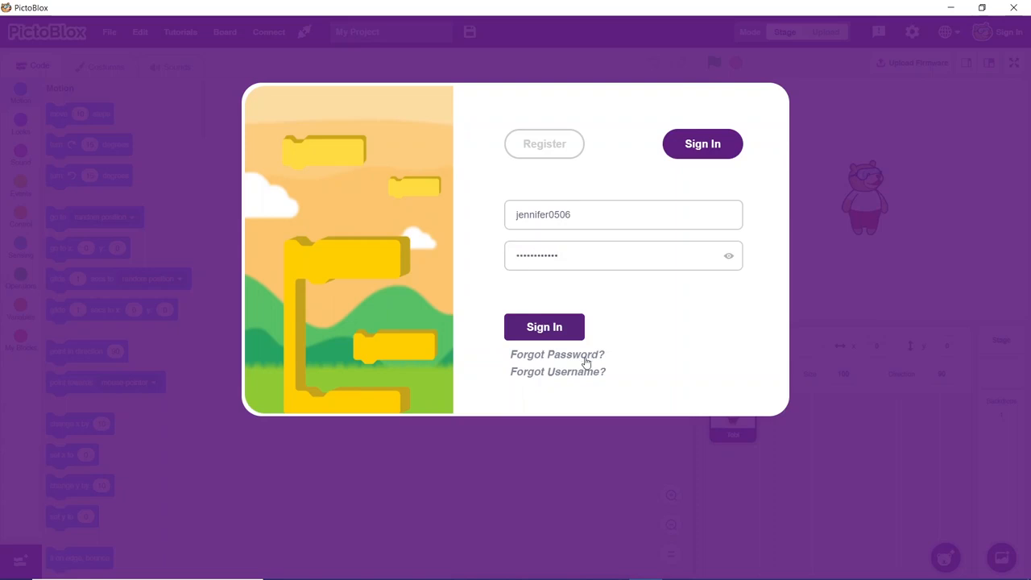
mouse_move(561, 372)
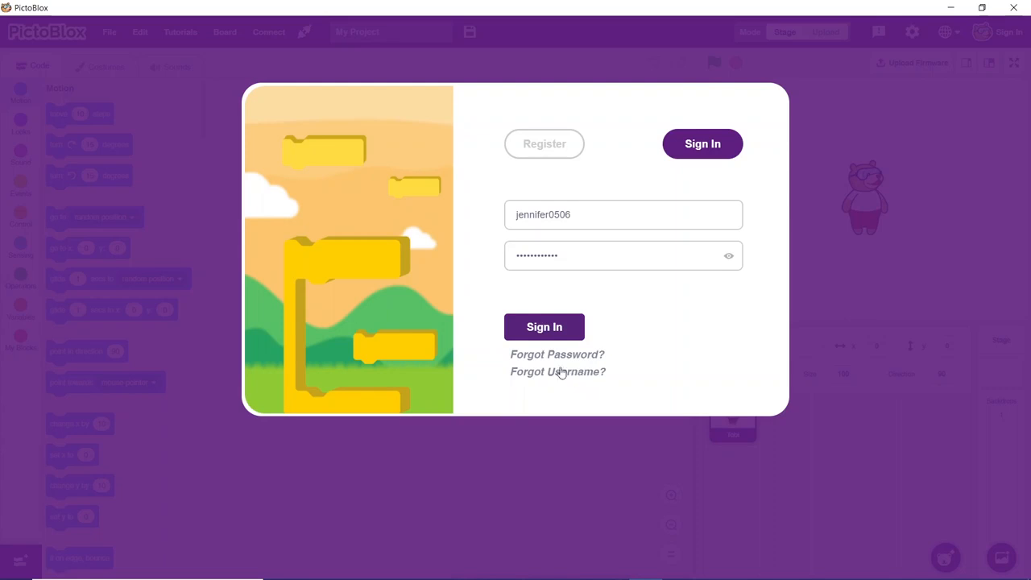
mouse_move(544, 325)
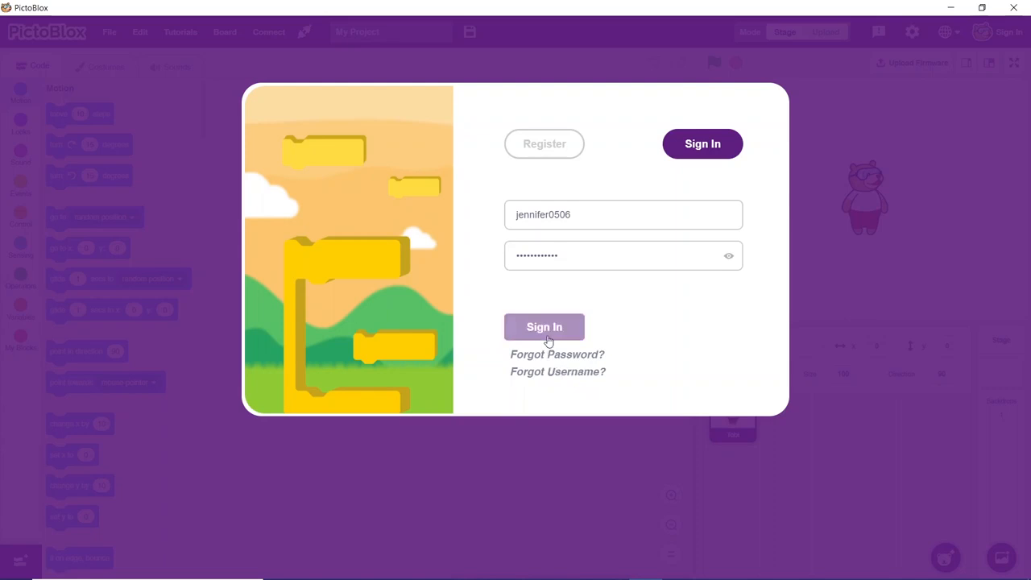
left_click(544, 326)
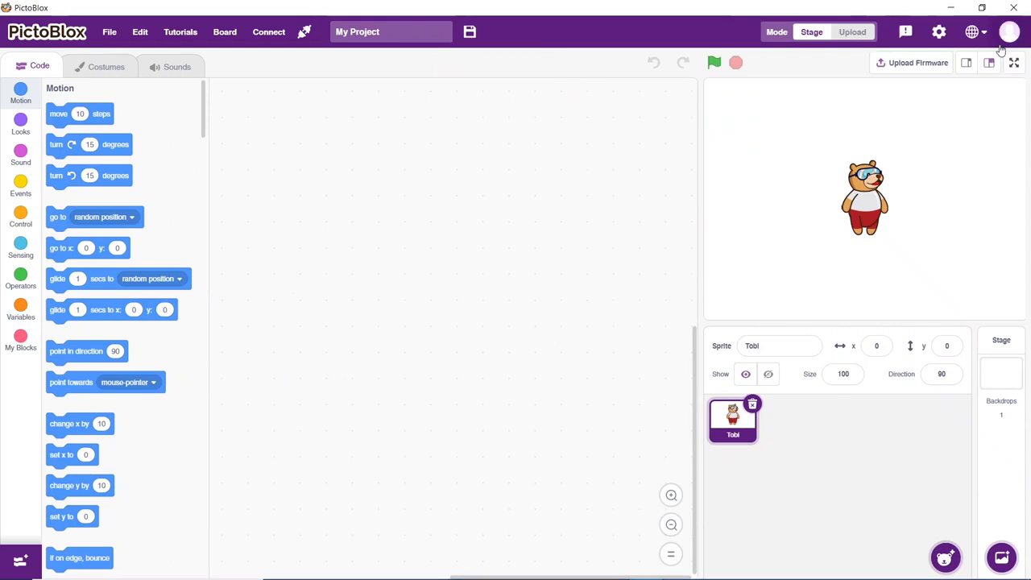
Show the account's credits details with 1000 available credits
left_click(1008, 32)
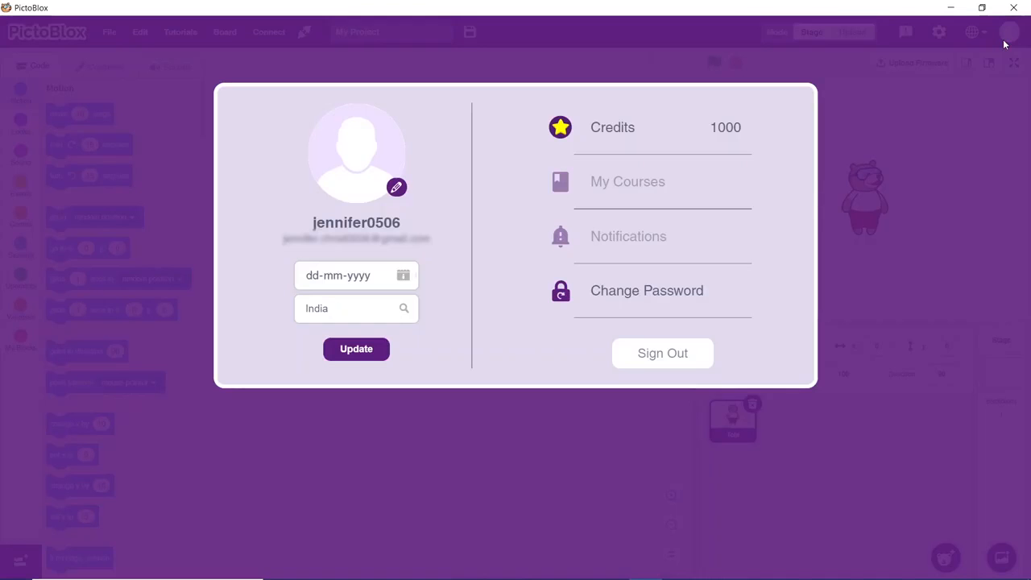
mouse_move(612, 142)
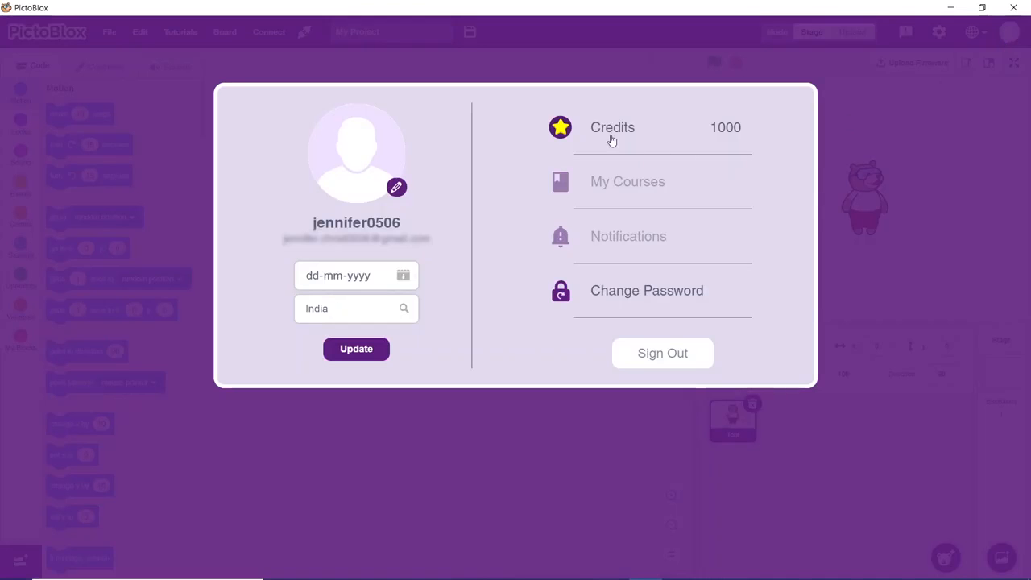
left_click(612, 127)
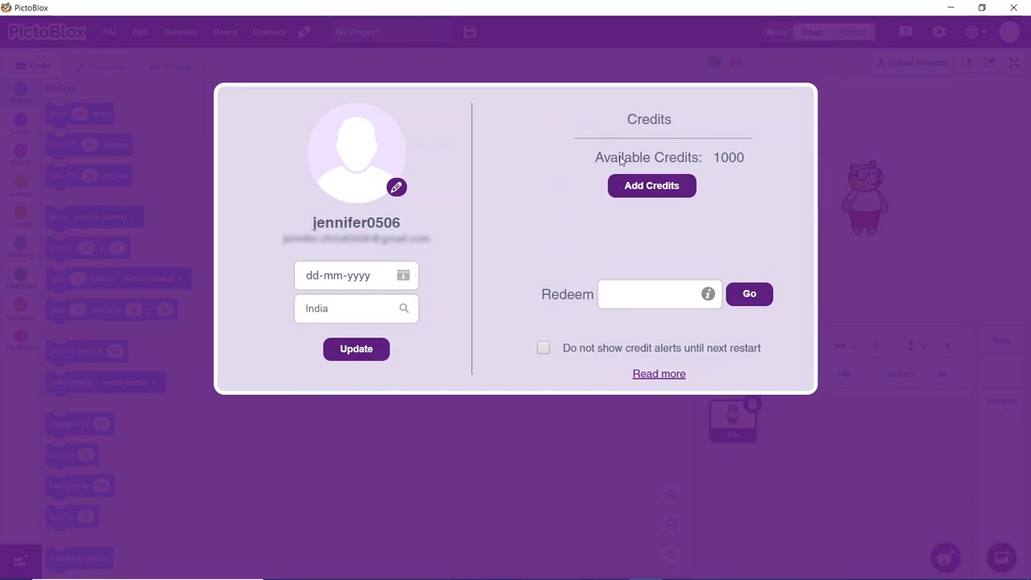
mouse_move(722, 165)
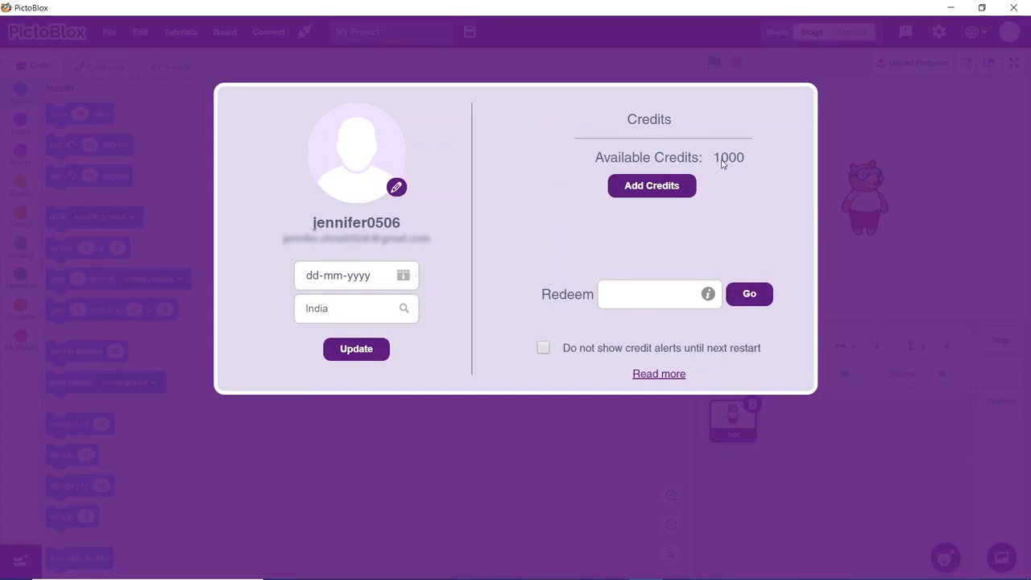
mouse_move(740, 164)
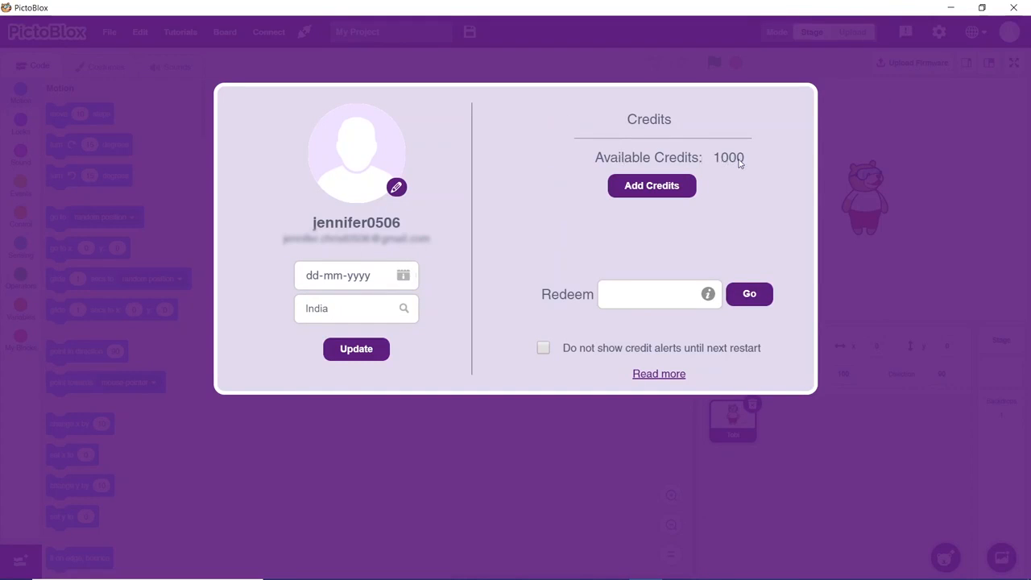
left_click(658, 374)
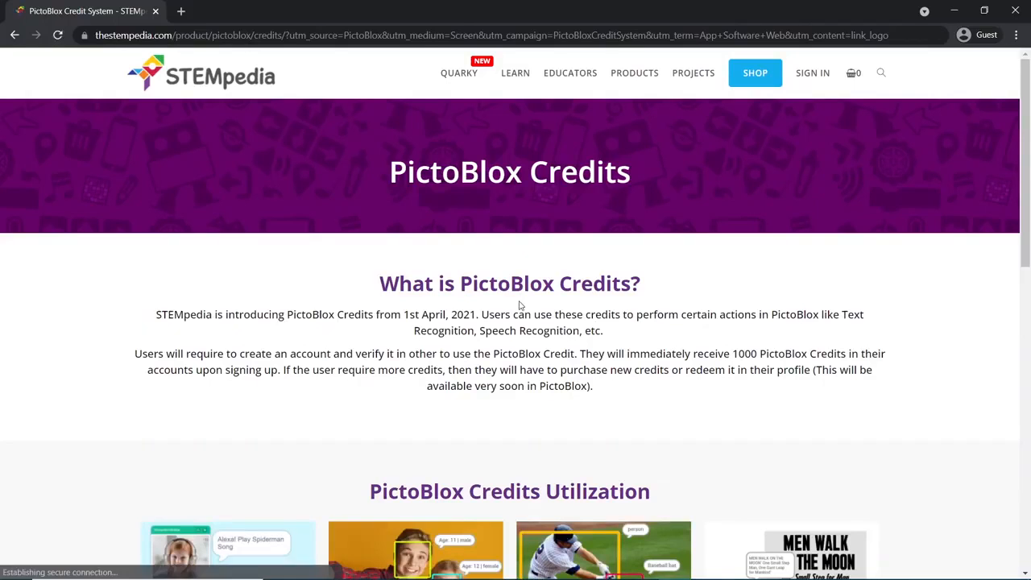
scroll("down", 3)
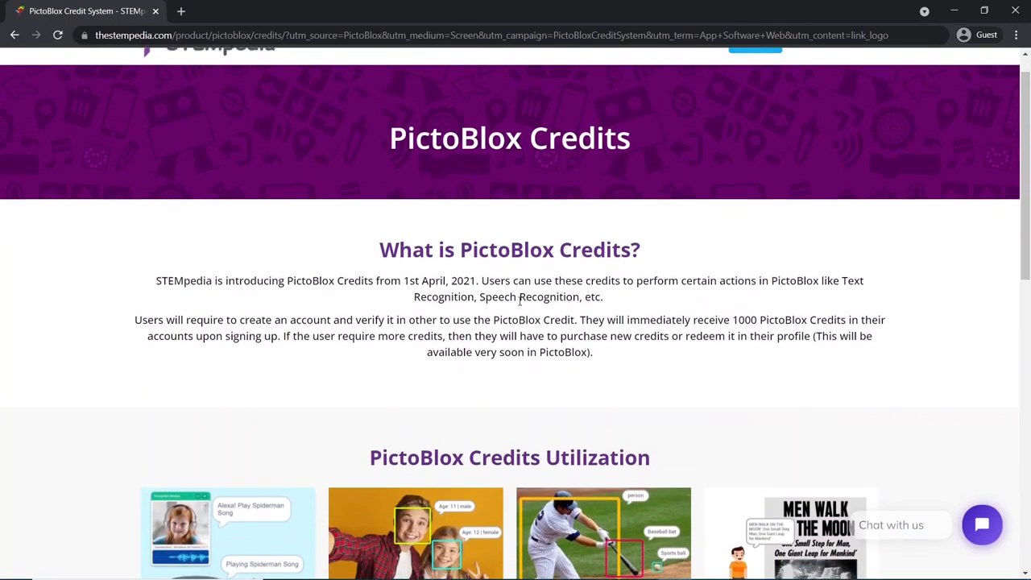
scroll("down", 3)
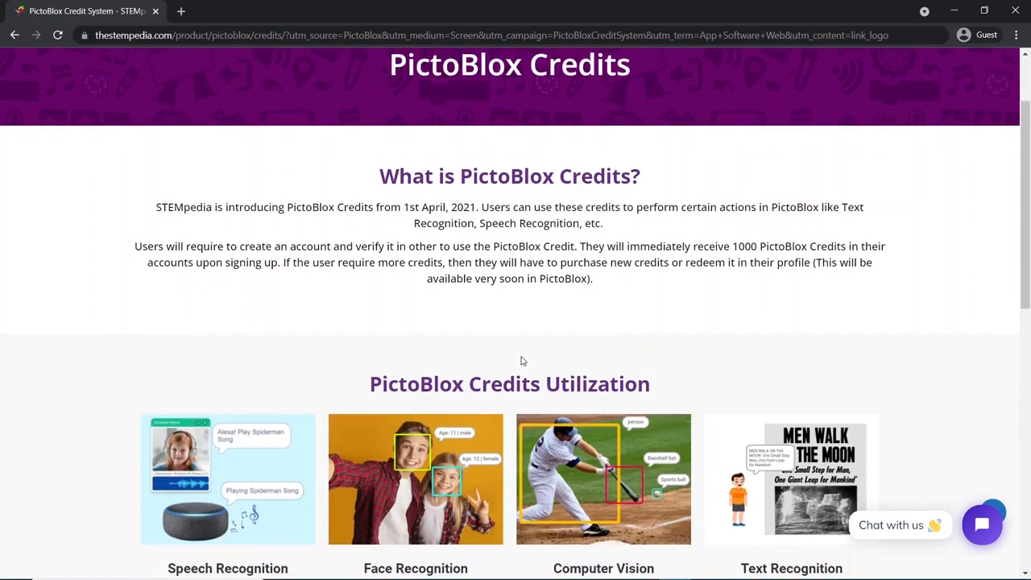
scroll("down", 3)
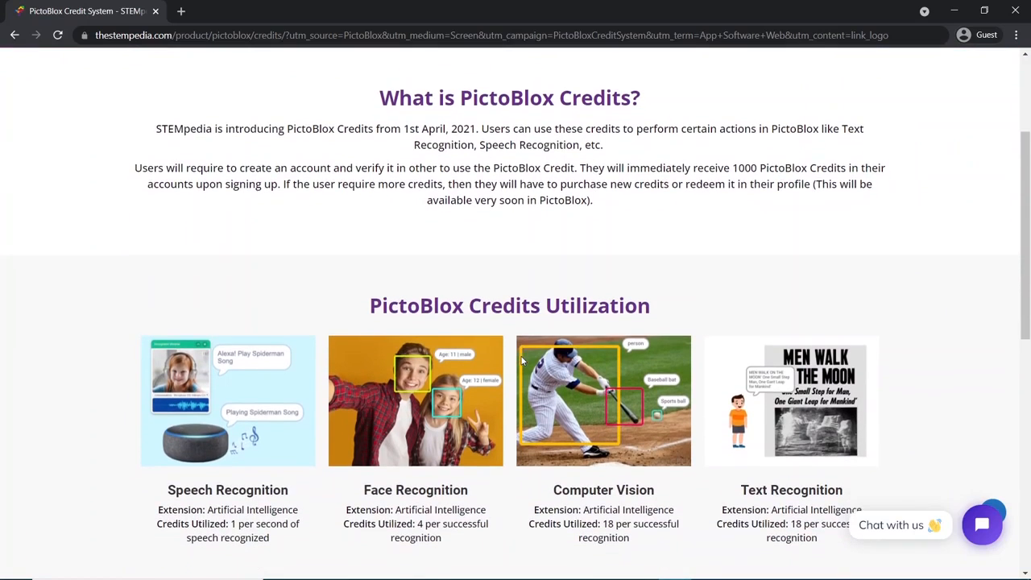
scroll("down", 3)
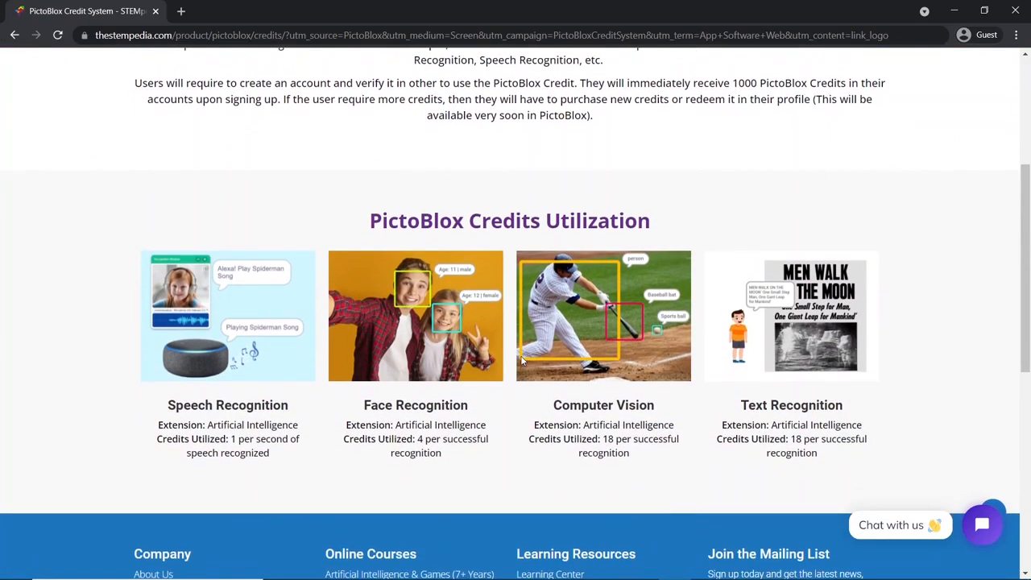
scroll("up", 3)
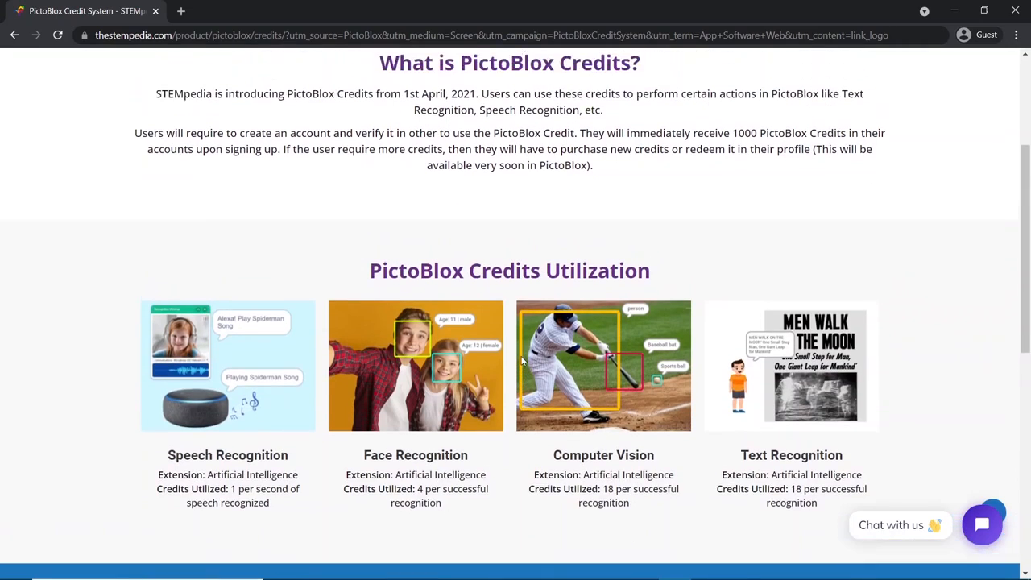
scroll("up", 3)
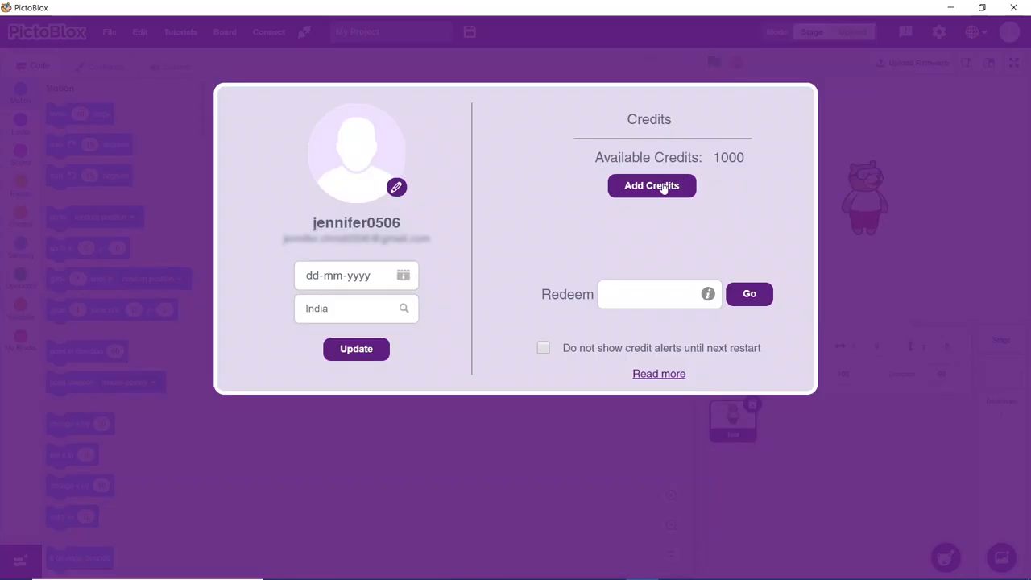
mouse_move(665, 209)
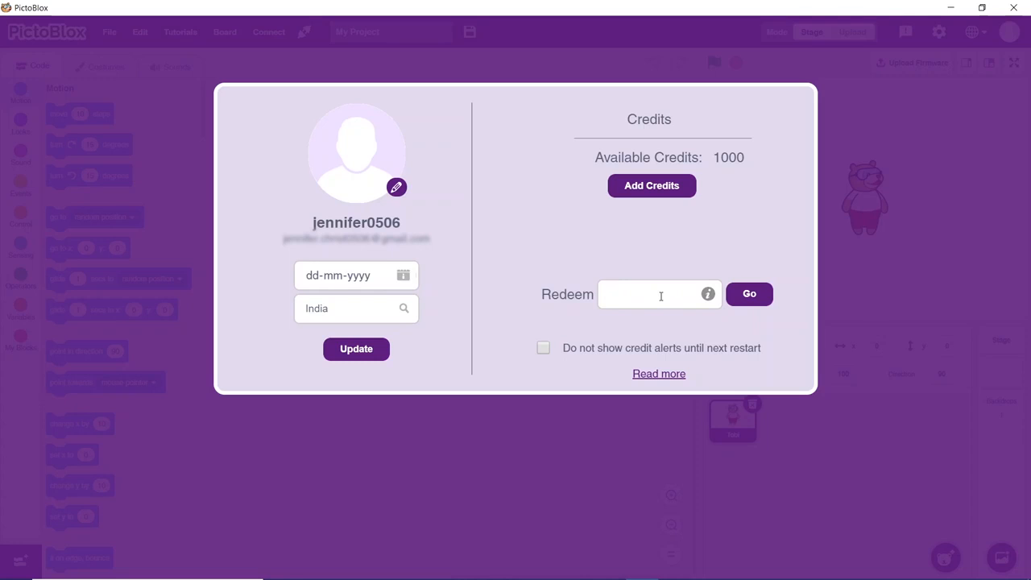
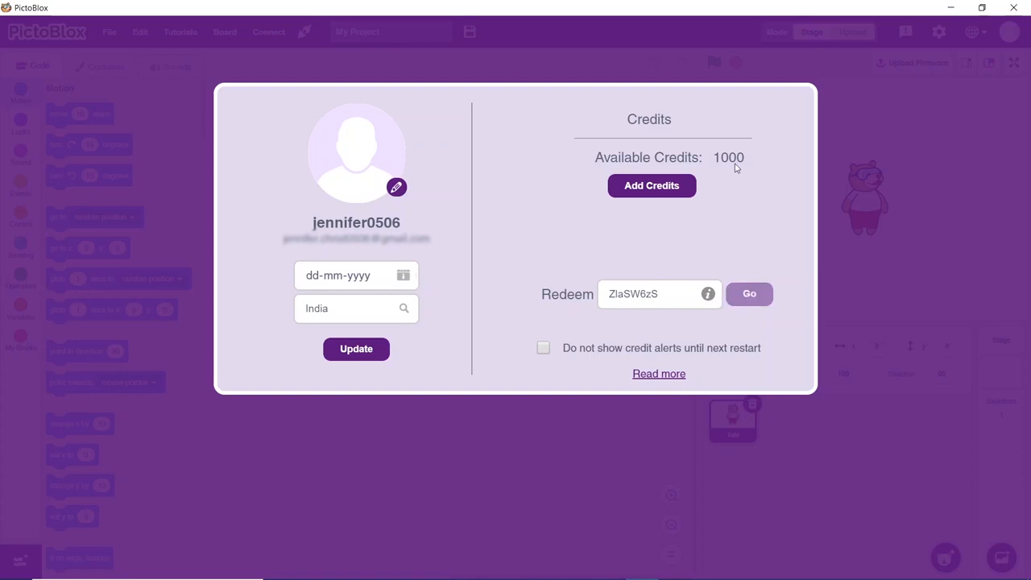
left_click(748, 293)
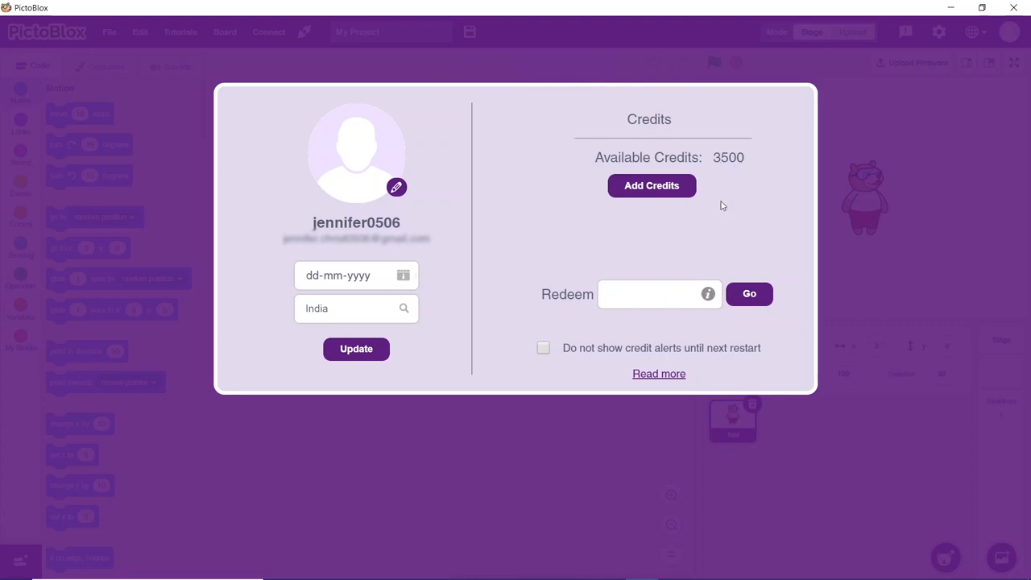
left_click(651, 185)
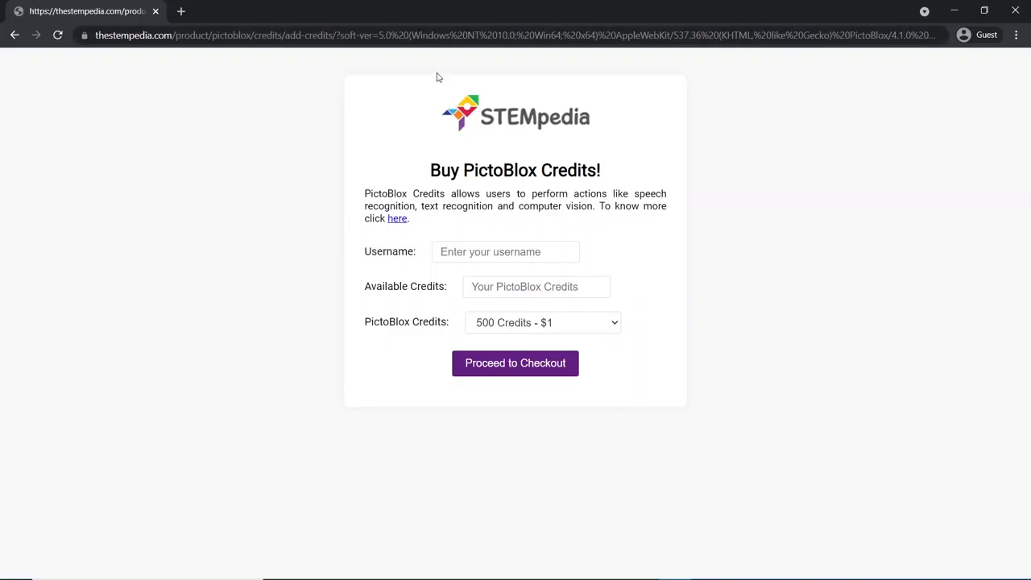
mouse_move(475, 119)
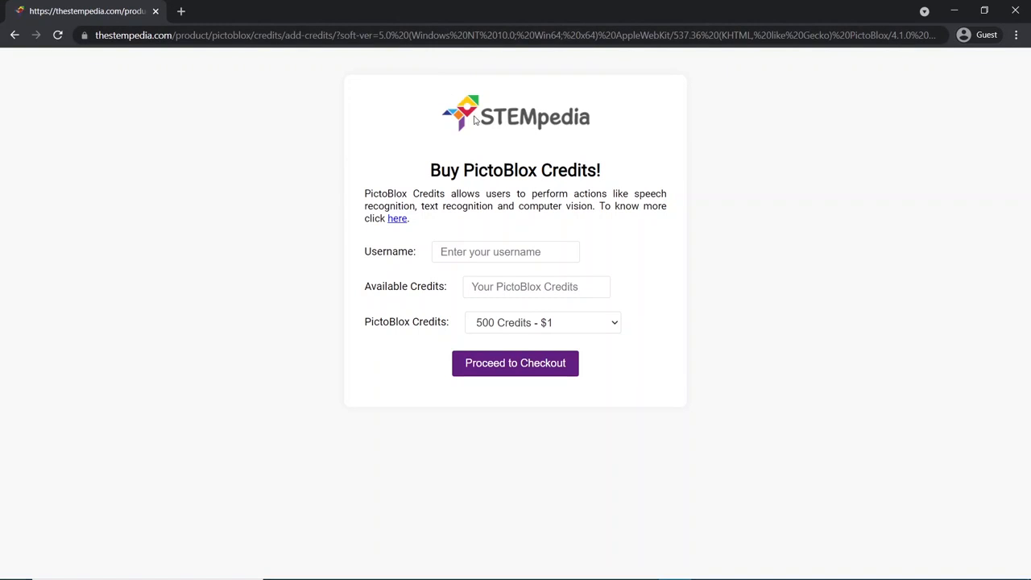
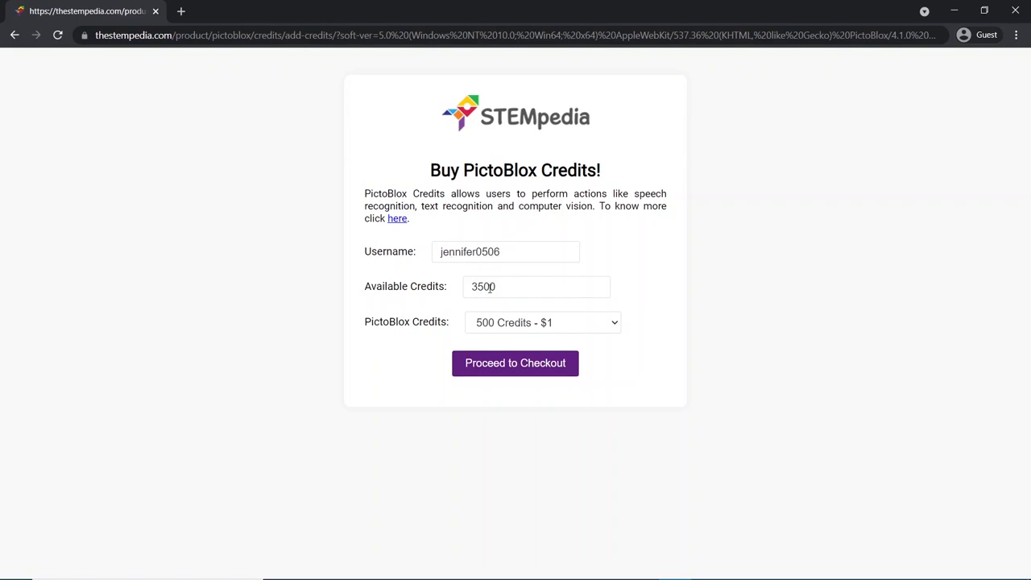
mouse_move(538, 306)
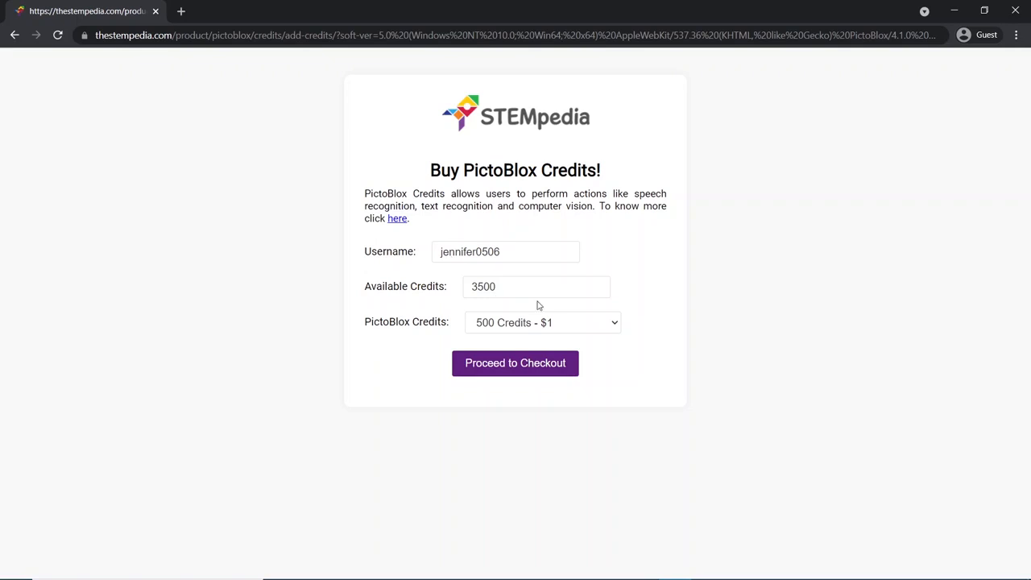
left_click(541, 322)
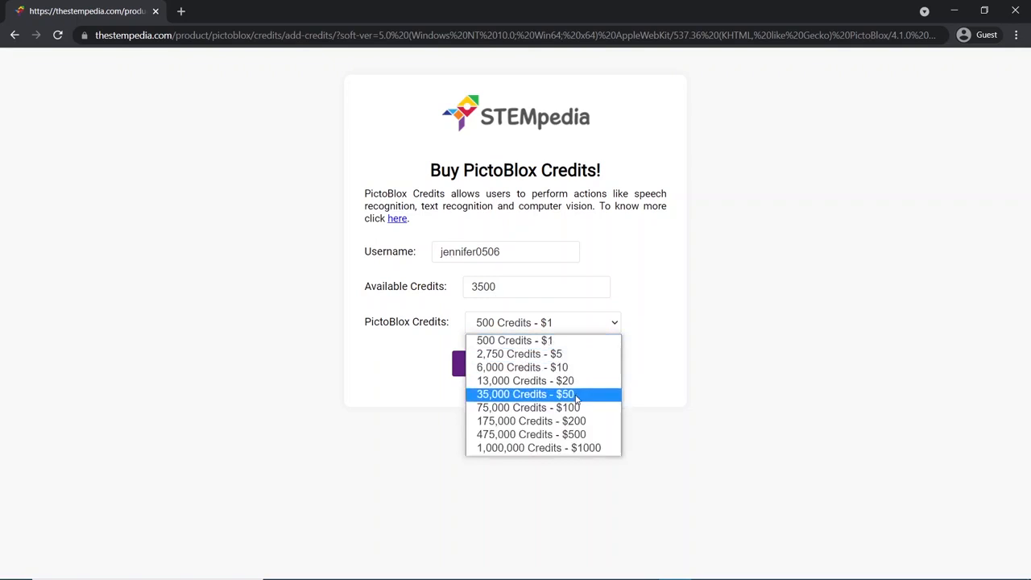